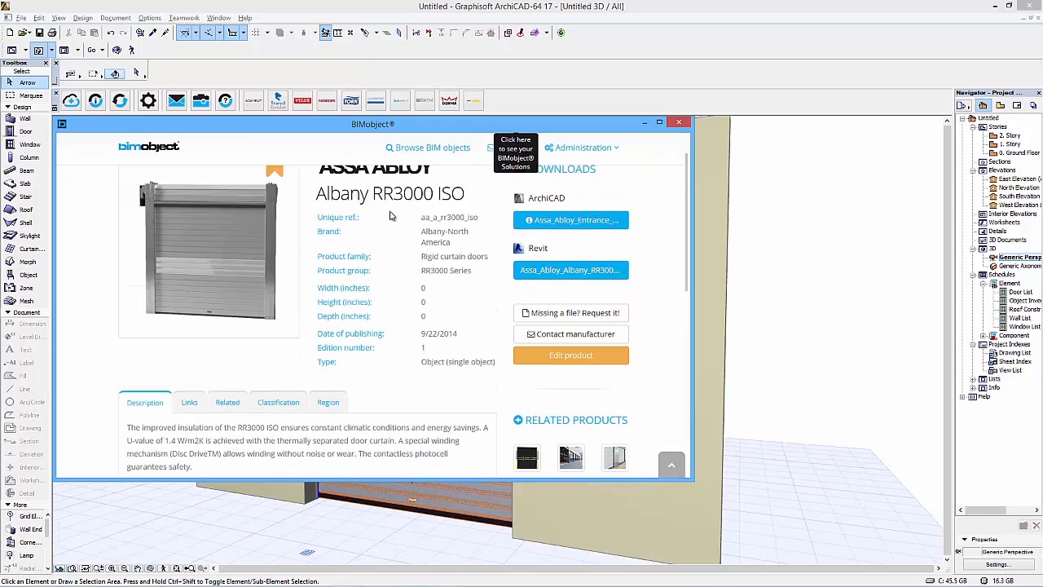
# Review the Albany RR3000 ISO product details, download it for ArchiCAD and orbit the placed door
pyautogui.scroll(-3)
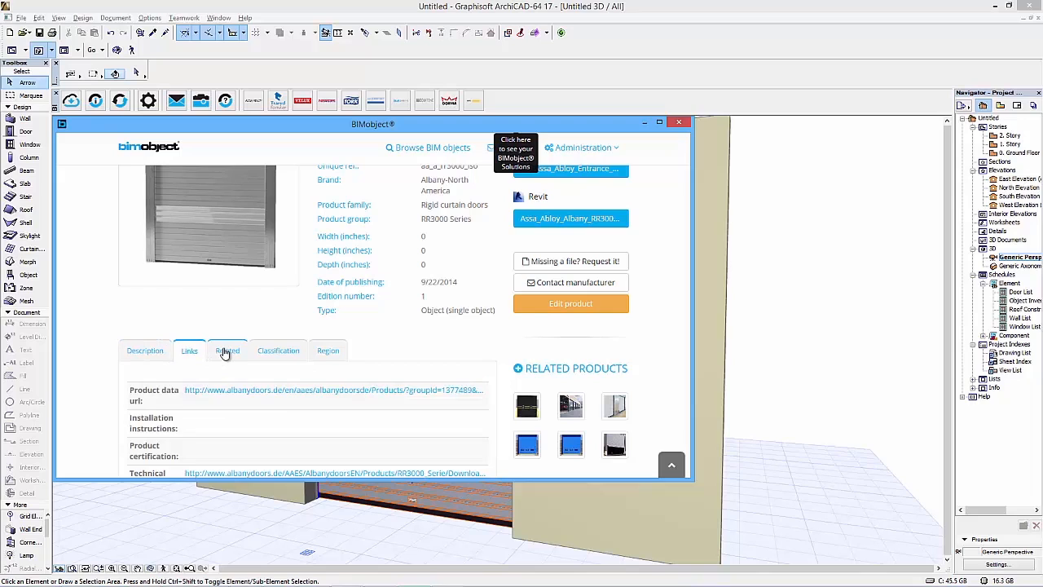
pyautogui.click(277, 351)
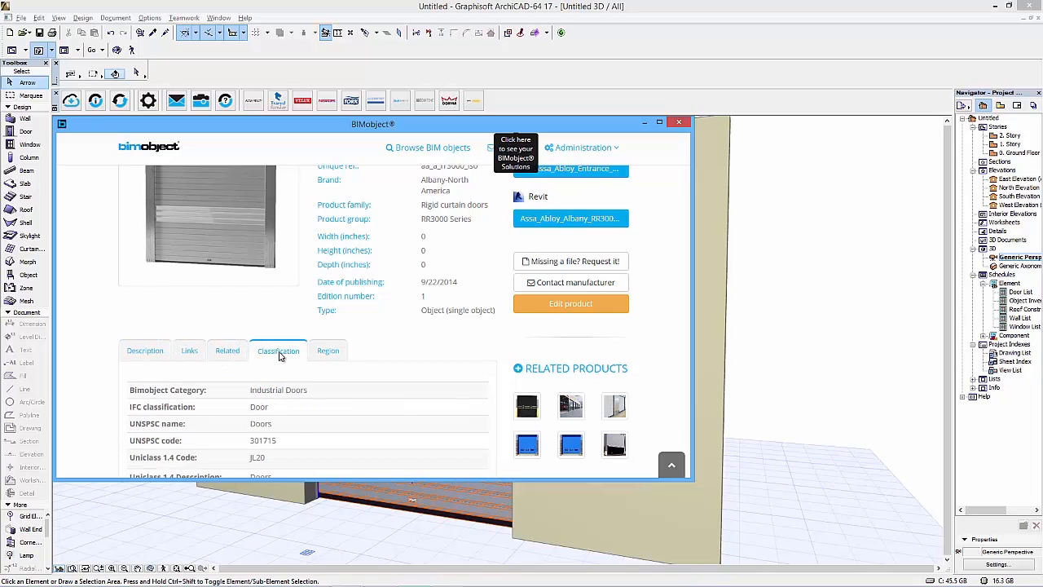
pyautogui.click(327, 350)
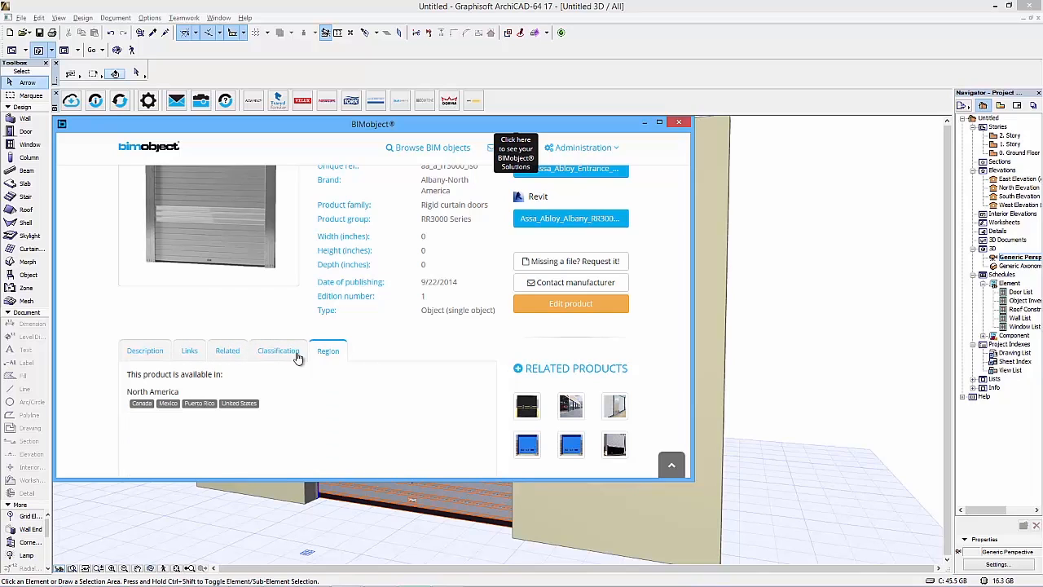
pyautogui.click(143, 350)
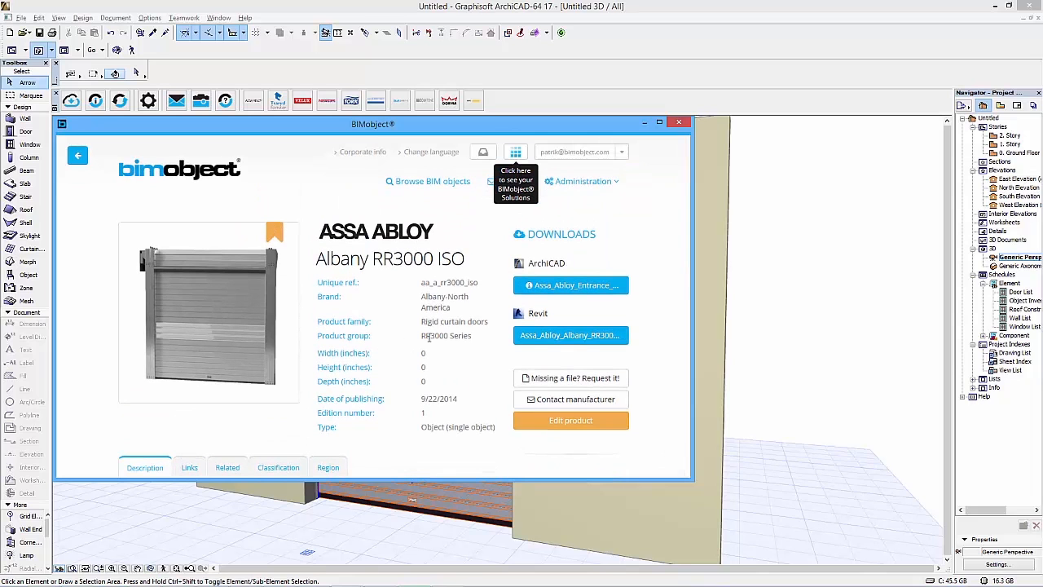
pyautogui.click(678, 124)
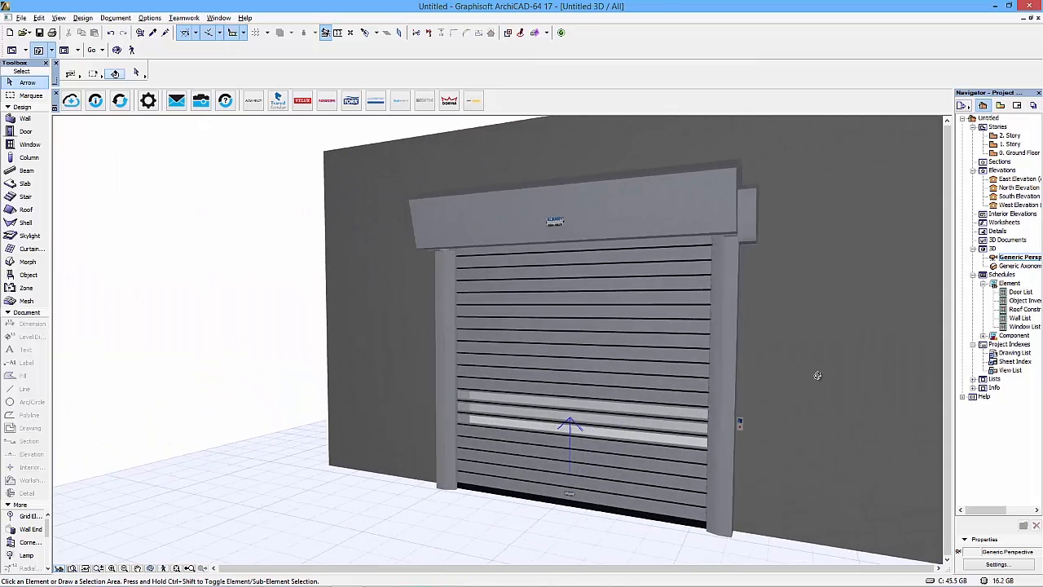
pyautogui.moveTo(818, 375); pyautogui.dragTo(632, 417)
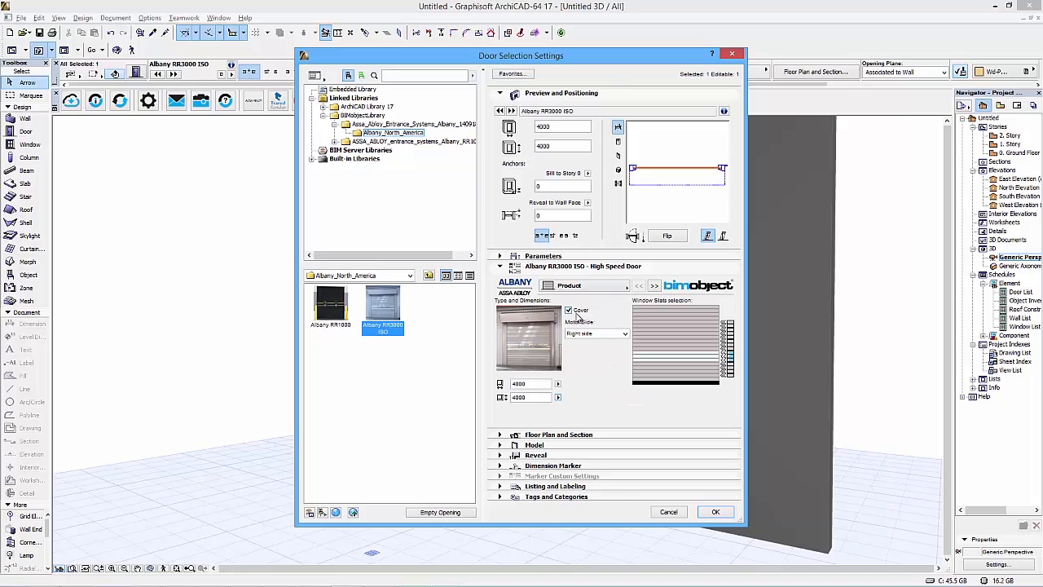
# Mark a slat in the Window Slats grid as a clear window slat
pyautogui.click(623, 332)
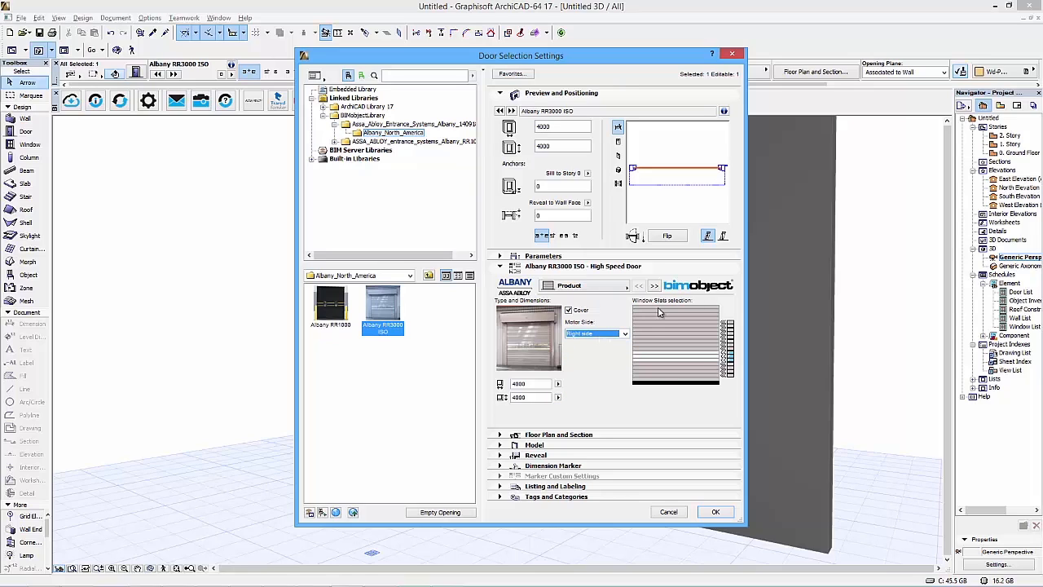
pyautogui.moveTo(719, 321)
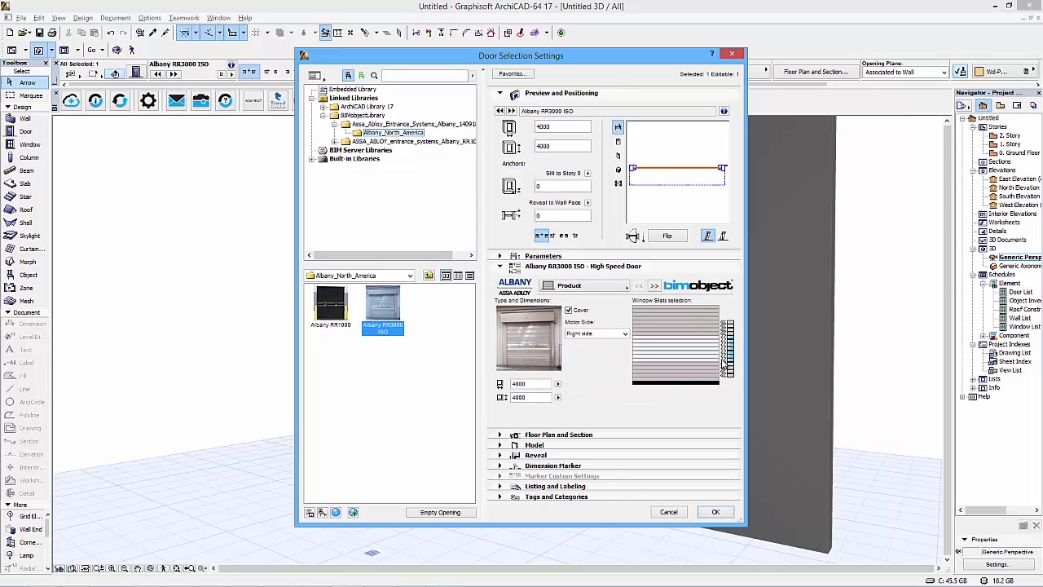
pyautogui.moveTo(645, 373)
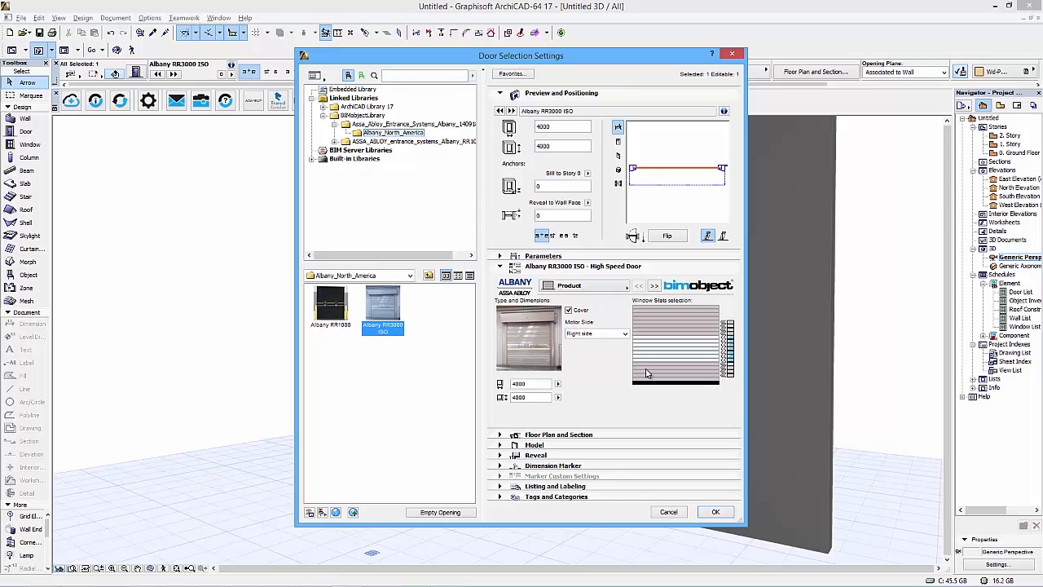
pyautogui.click(716, 511)
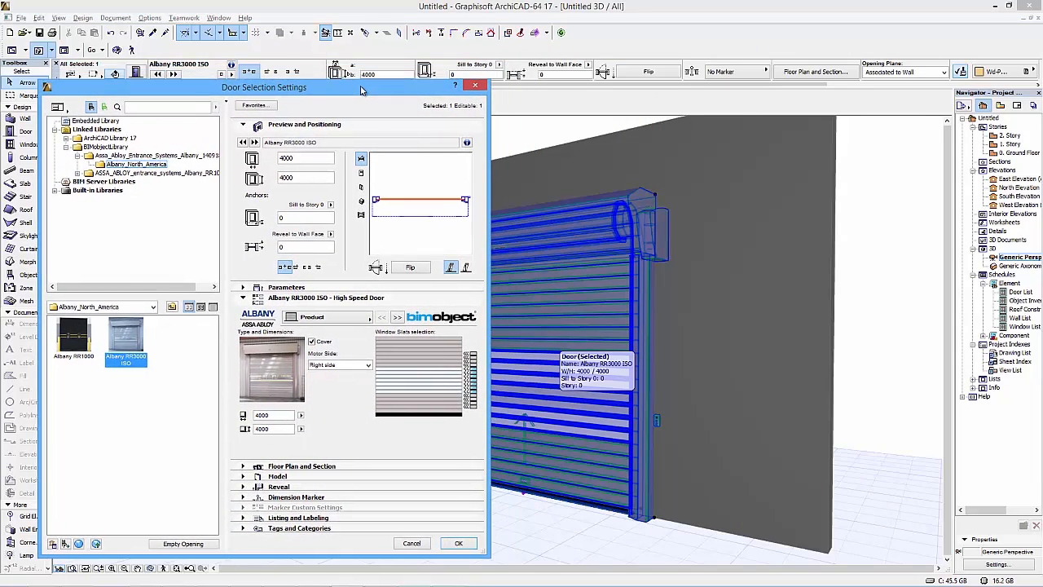
# Switch the BIMobject panel to the Colors page for slats, frames and motor cover
pyautogui.click(398, 316)
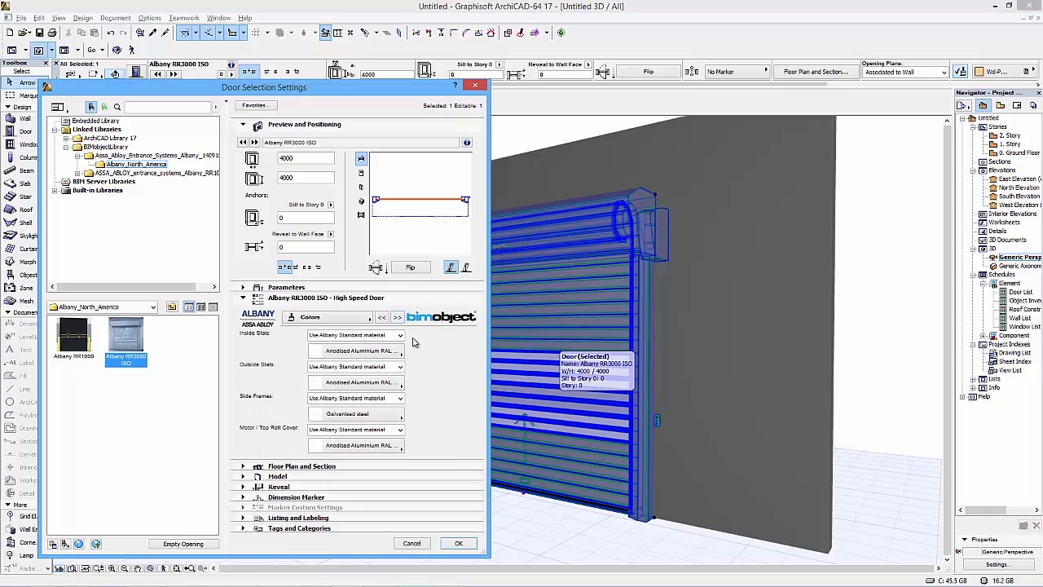
pyautogui.moveTo(297, 395)
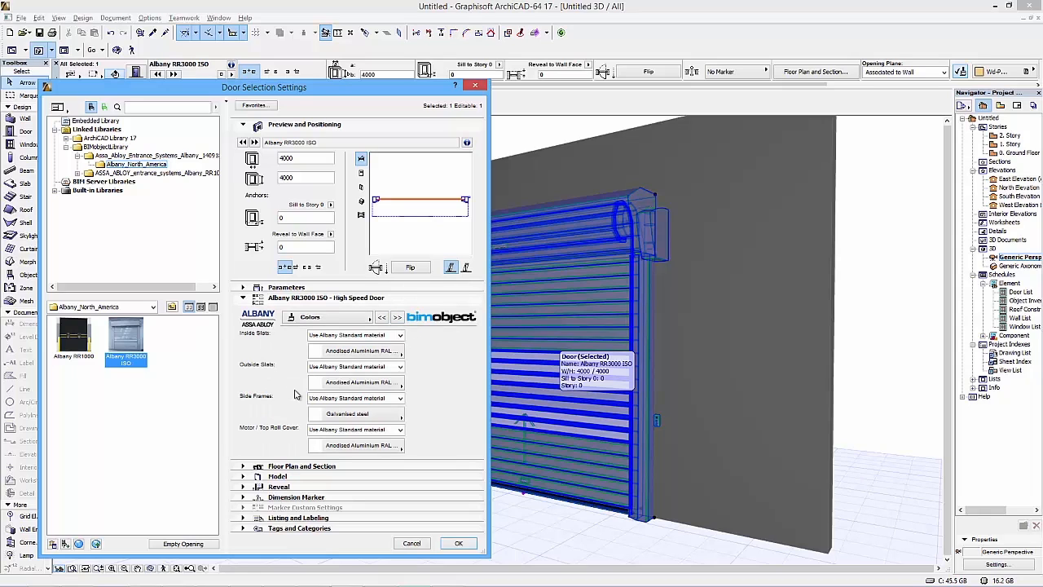
pyautogui.moveTo(332, 358)
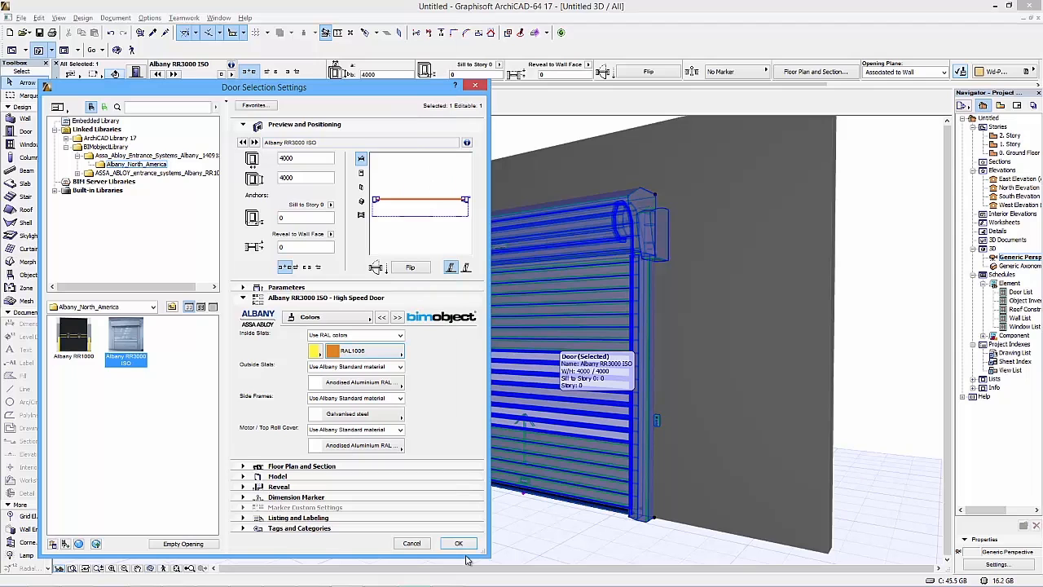
# Apply a RAL colour to the inside slats, then restore the Albany Standard material
pyautogui.click(457, 543)
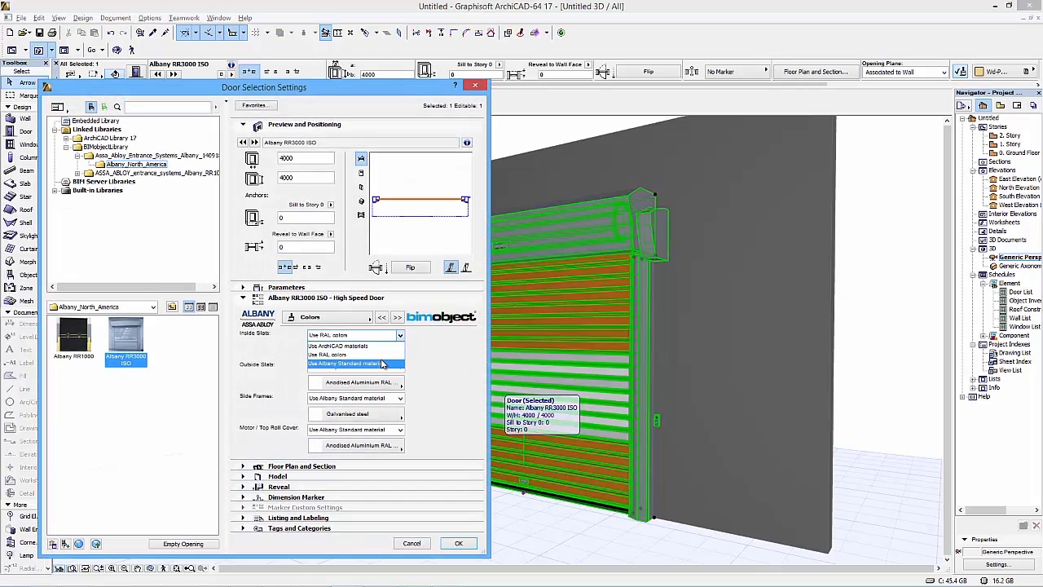
pyautogui.click(355, 363)
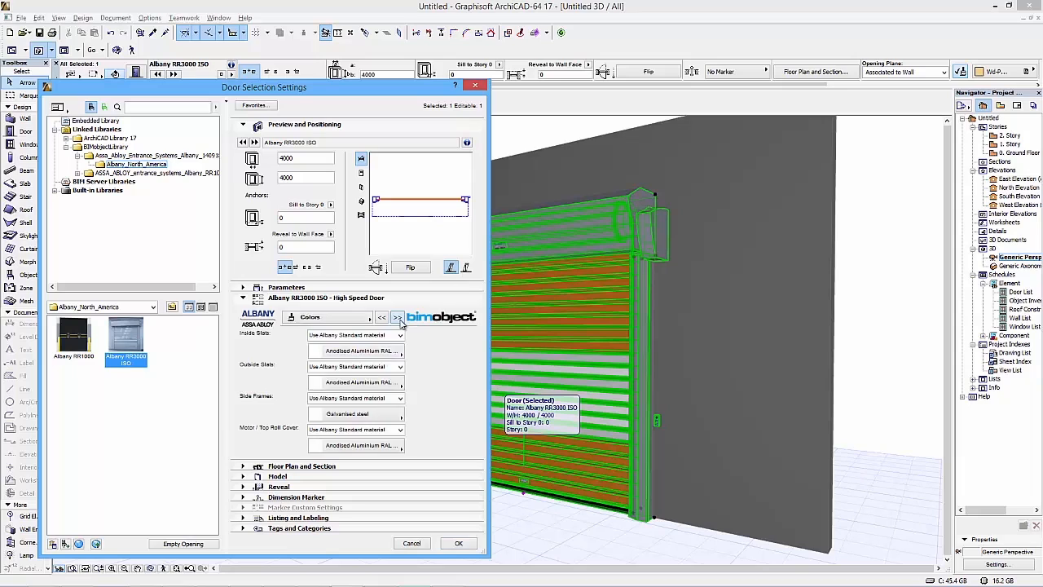
pyautogui.click(397, 316)
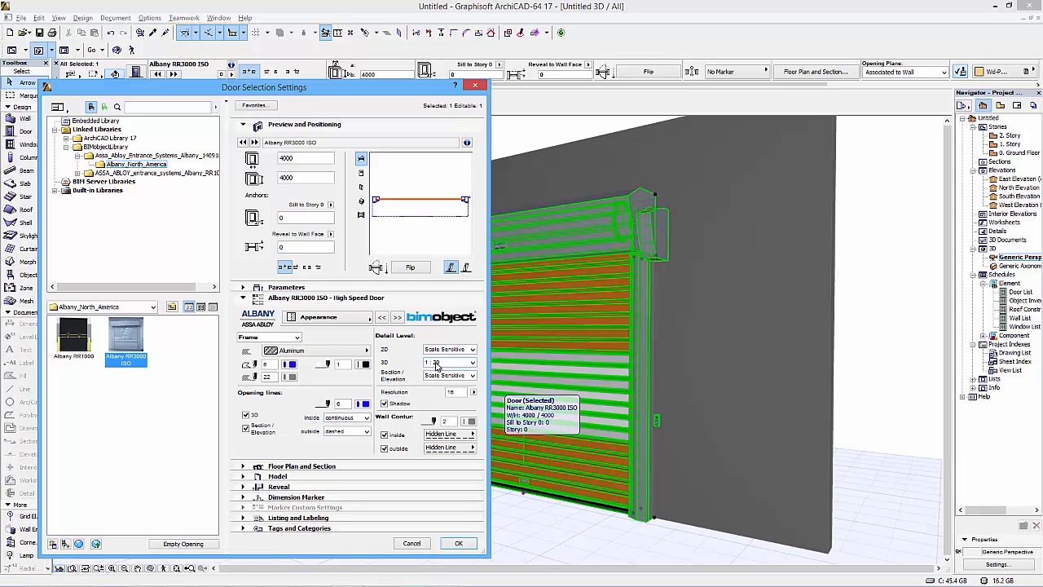
# Preview the door at 1:200 3D detail level, then set 3D detail back to Scale Sensitive
pyautogui.click(470, 362)
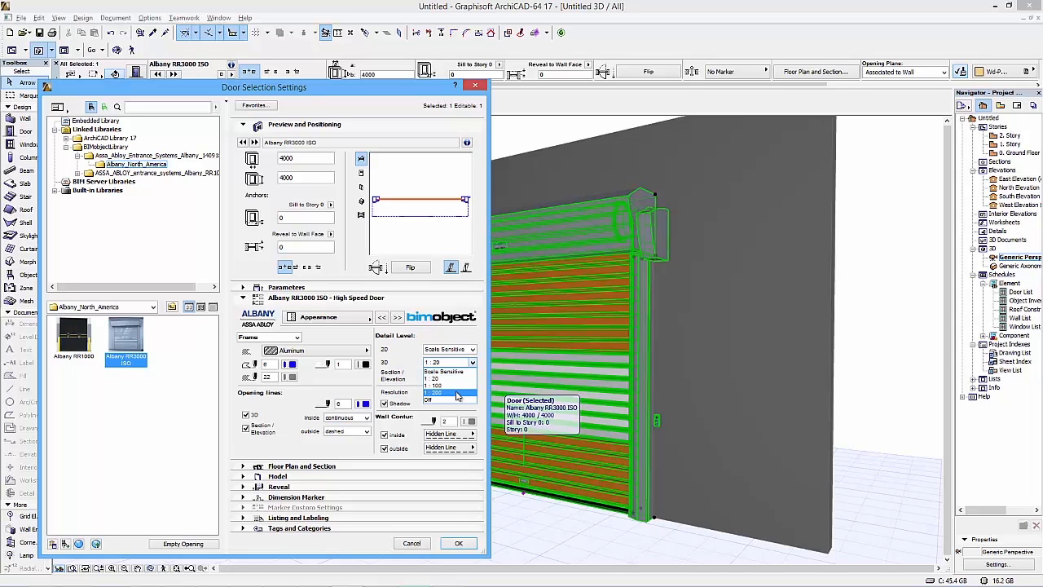
pyautogui.click(457, 542)
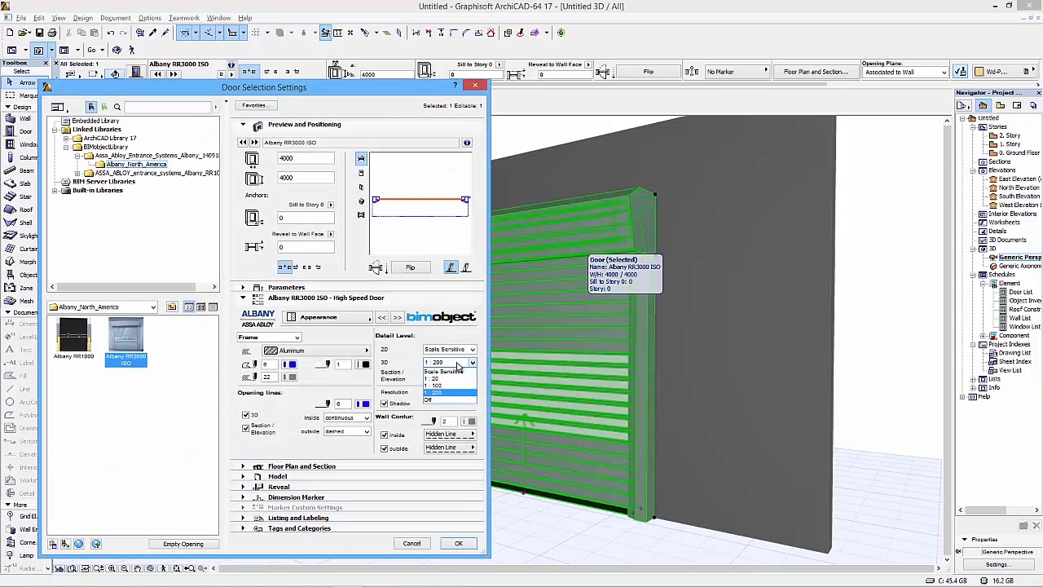
pyautogui.click(446, 362)
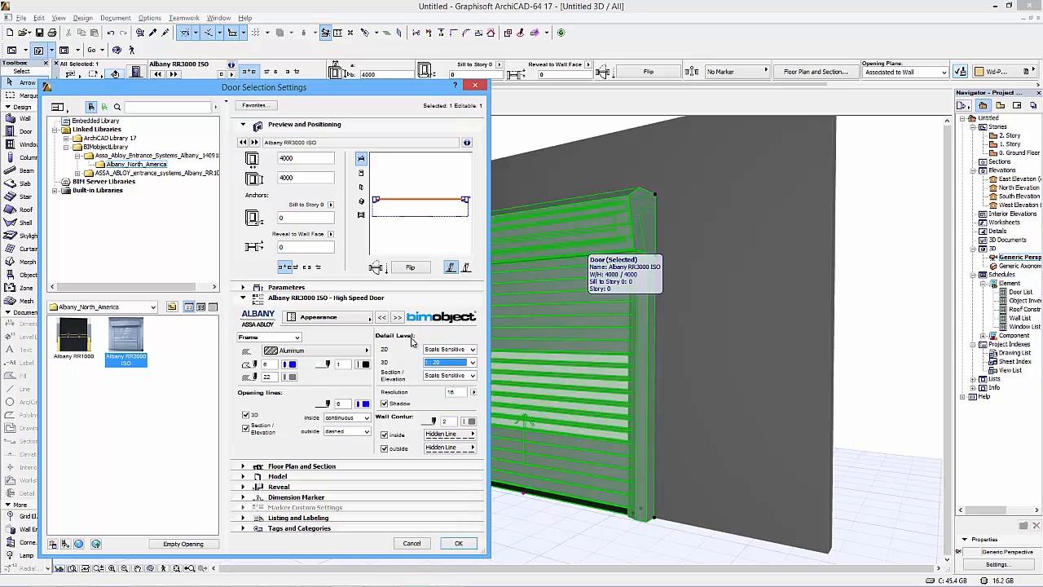
pyautogui.click(318, 316)
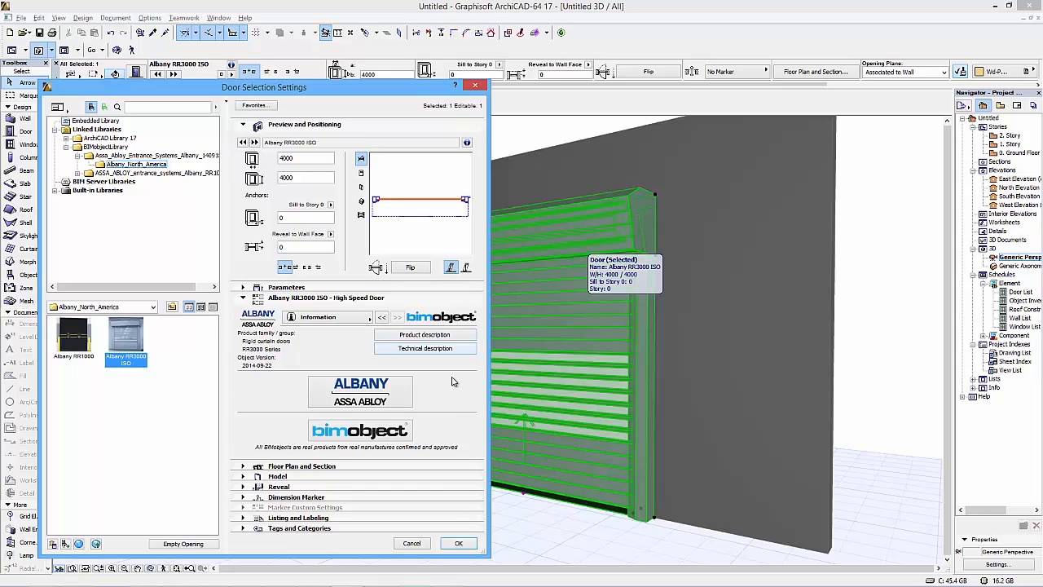
# Show the door's Technical description on the Information page
pyautogui.click(458, 543)
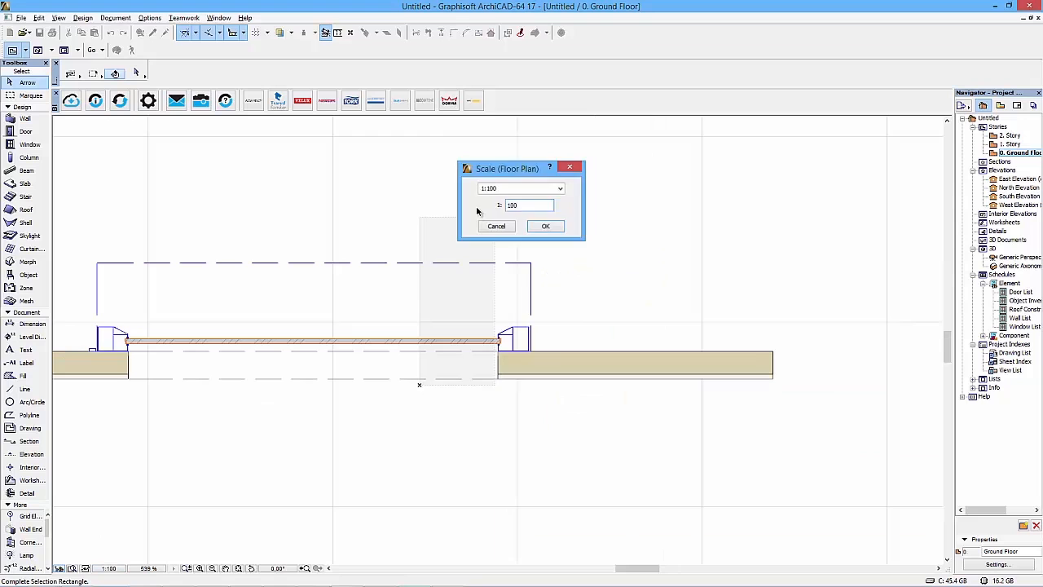
# Confirm the Ground Floor plan scale as 1:100
pyautogui.click(544, 225)
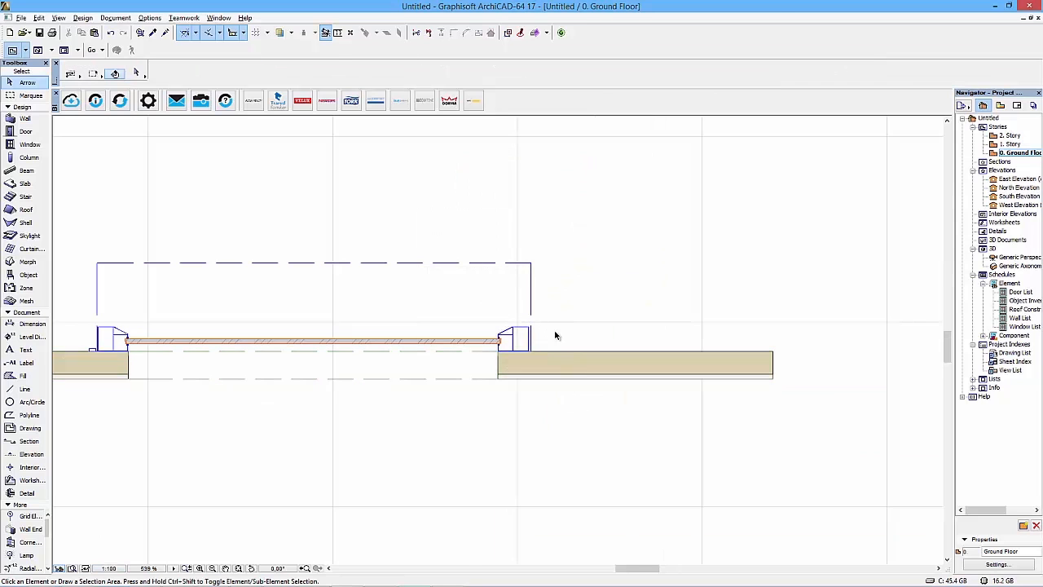